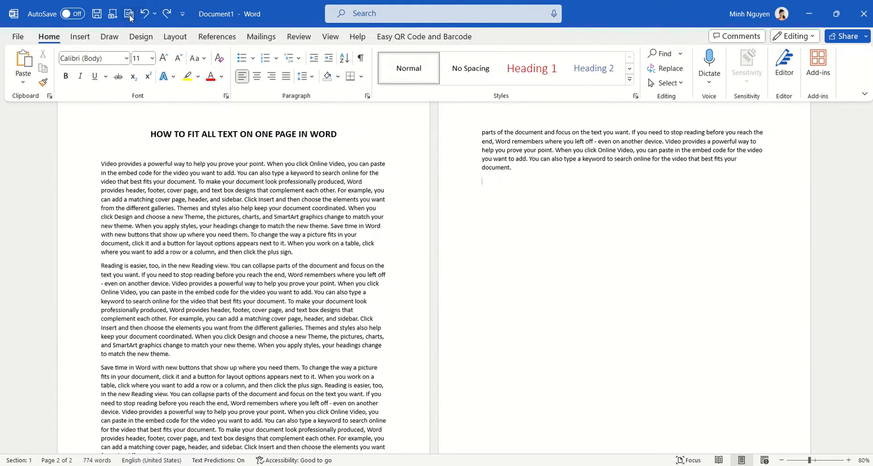
{"action": "mouse_move", "coordinate": [129, 13]}
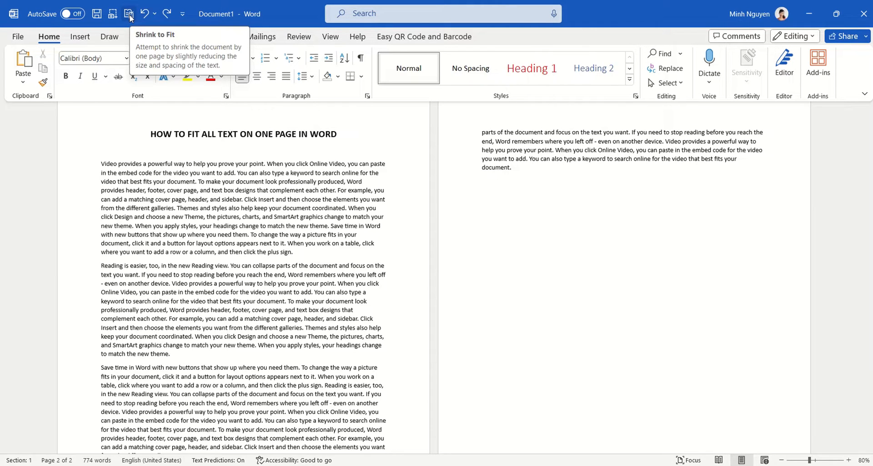
Shrink the two-page document onto one page, the font dropping from 11 to 10
{"action": "left_click", "coordinate": [482, 181]}
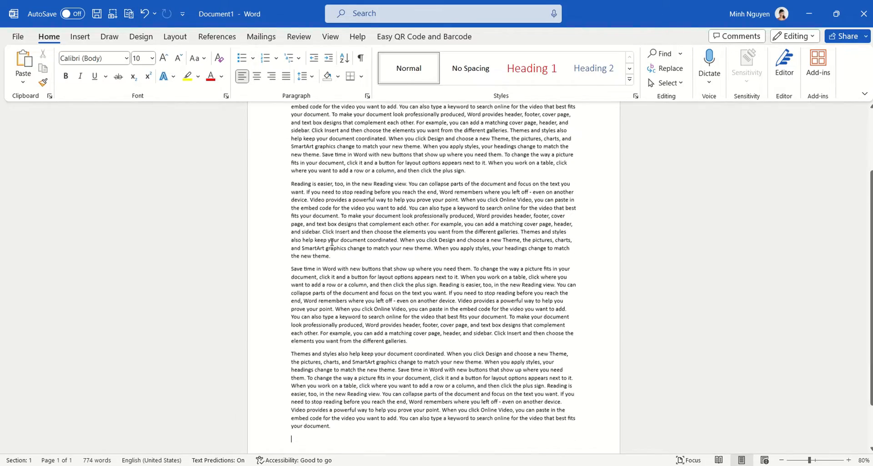
{"action": "scroll", "scroll_direction": "up", "scroll_amount": 3}
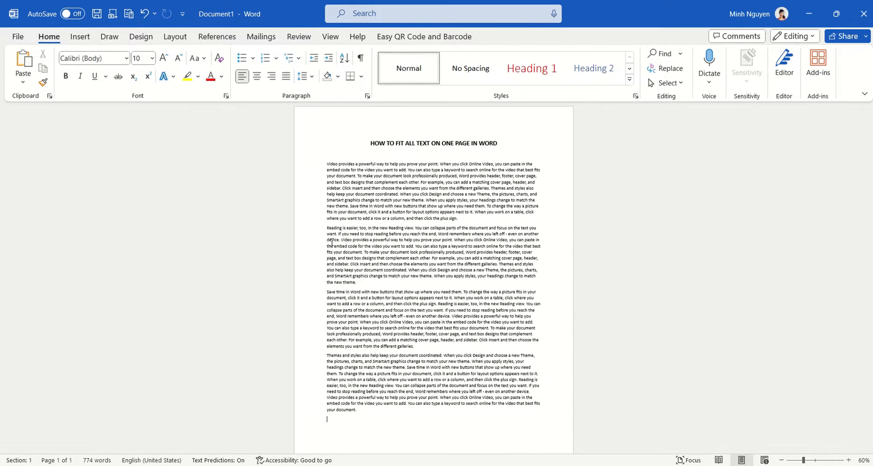
{"action": "mouse_move", "coordinate": [129, 13]}
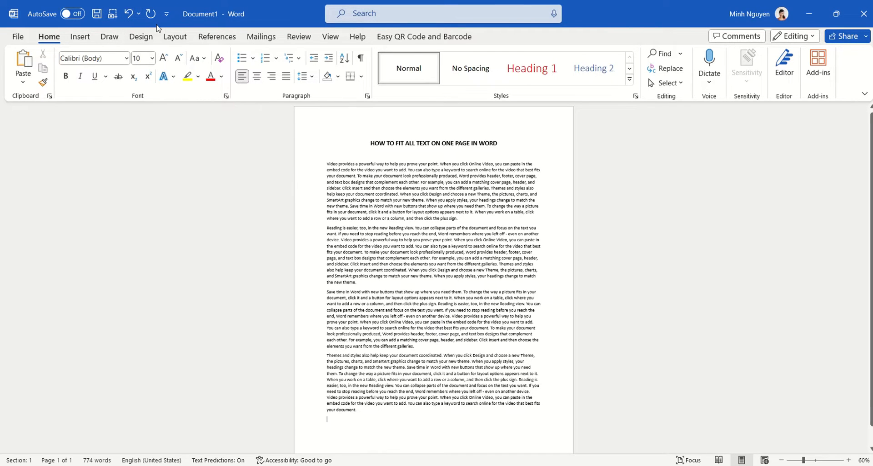
Open Quick Access Toolbar customization via More Commands and list All Commands
{"action": "left_click", "coordinate": [168, 13]}
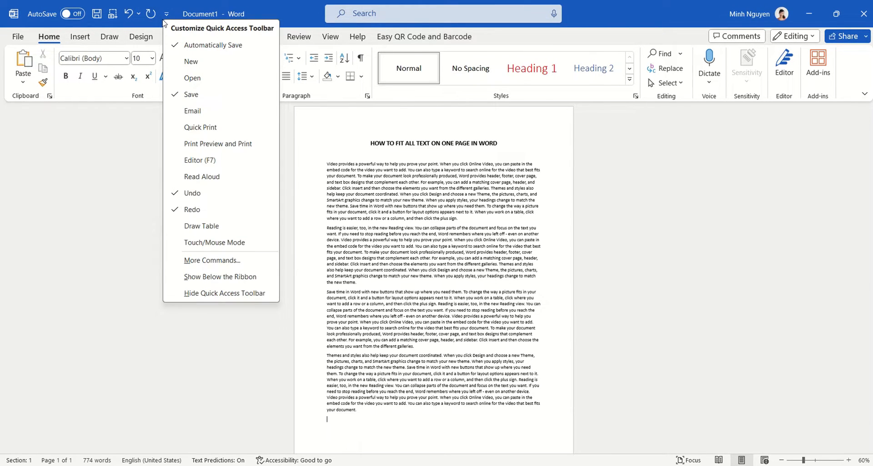
{"action": "mouse_move", "coordinate": [225, 262]}
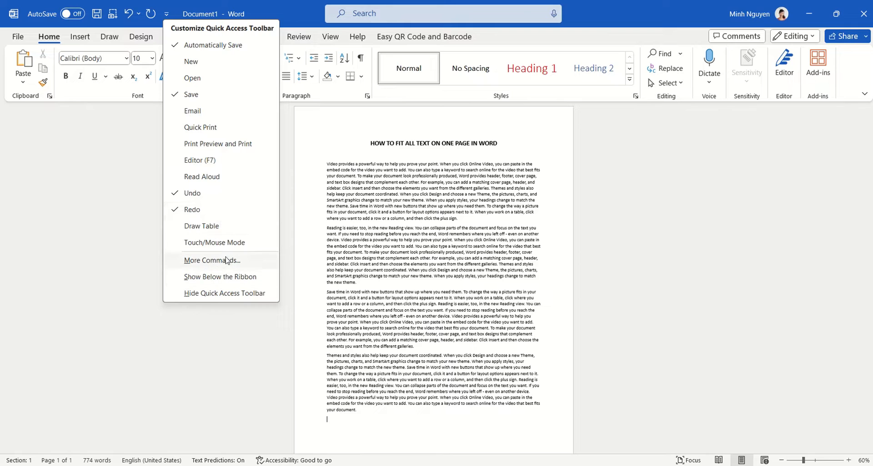
{"action": "left_click", "coordinate": [213, 260]}
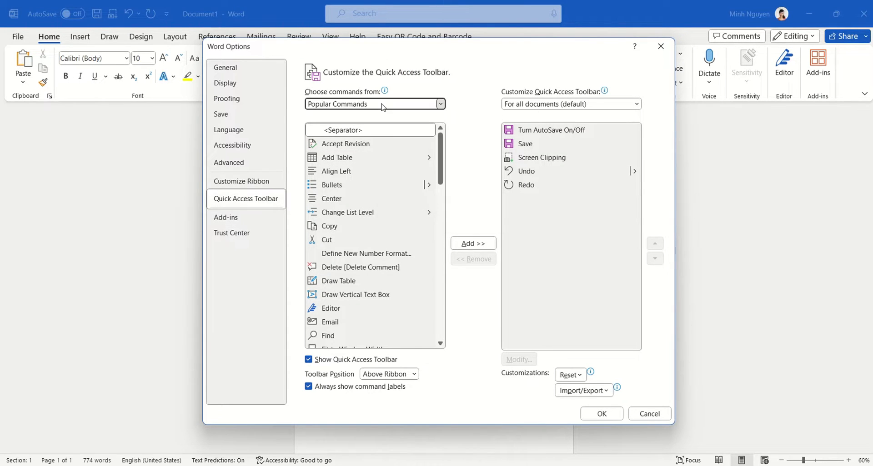
{"action": "left_click", "coordinate": [440, 104]}
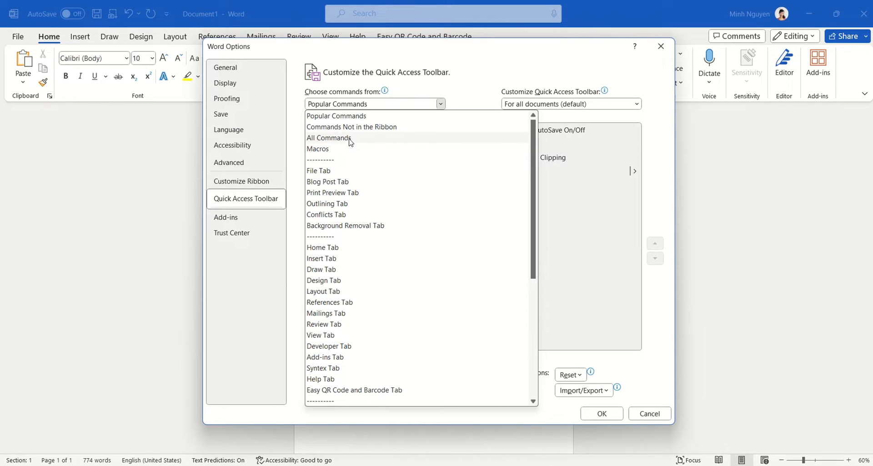
{"action": "left_click", "coordinate": [328, 138]}
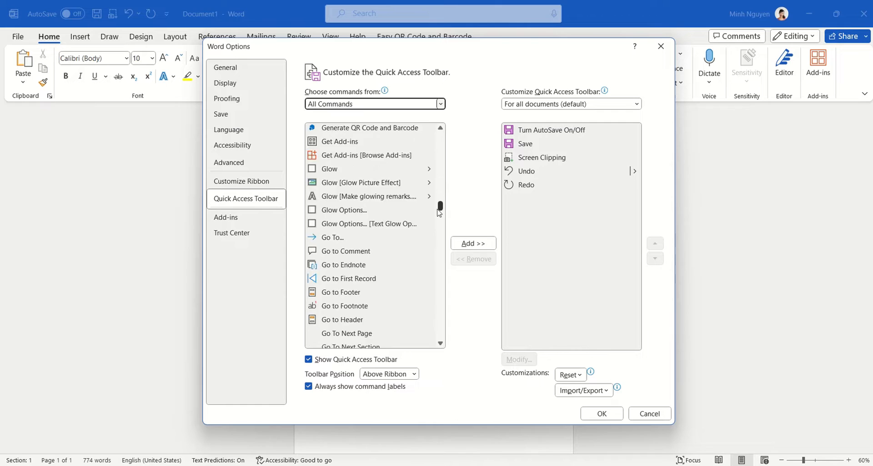
Locate Shrink One Page in the All Commands list and add it to the toolbar
{"action": "left_click_drag", "start_coordinate": [440, 206], "coordinate": [440, 250]}
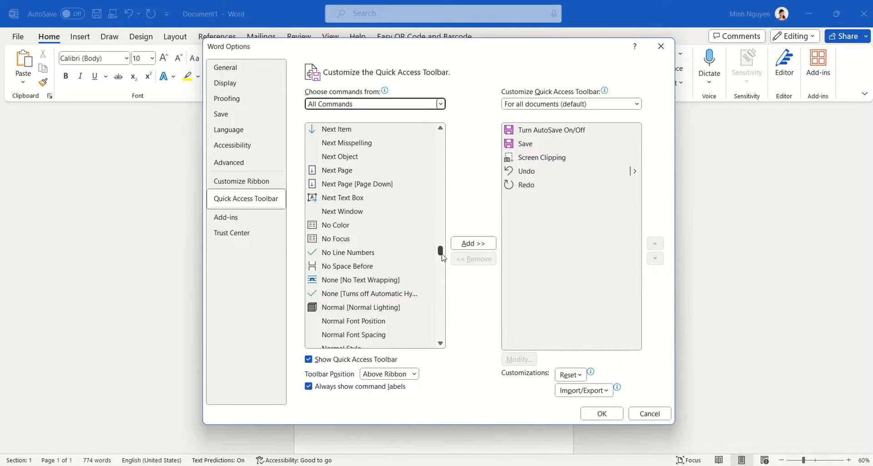
{"action": "left_click_drag", "start_coordinate": [440, 251], "coordinate": [440, 278]}
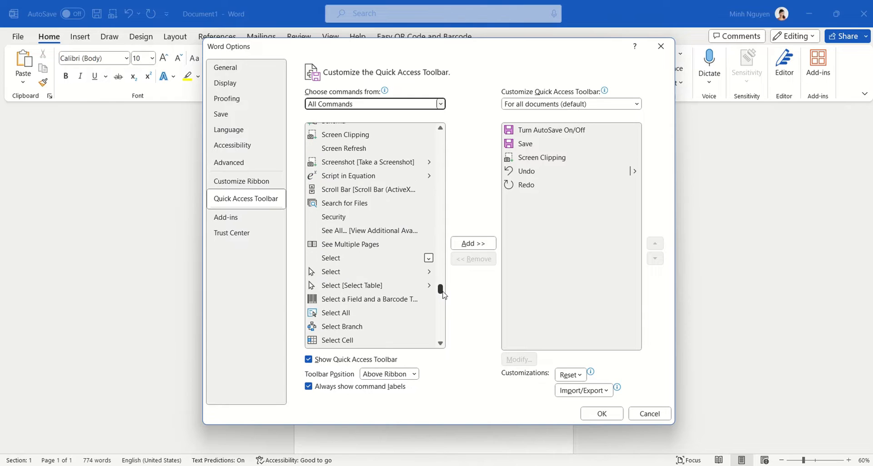
{"action": "scroll", "scroll_direction": "down", "scroll_amount": 3}
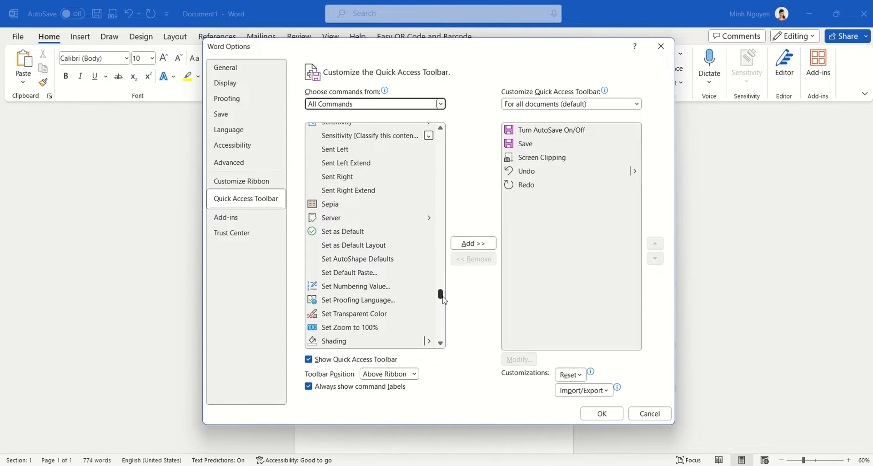
{"action": "scroll", "scroll_direction": "down", "scroll_amount": 3}
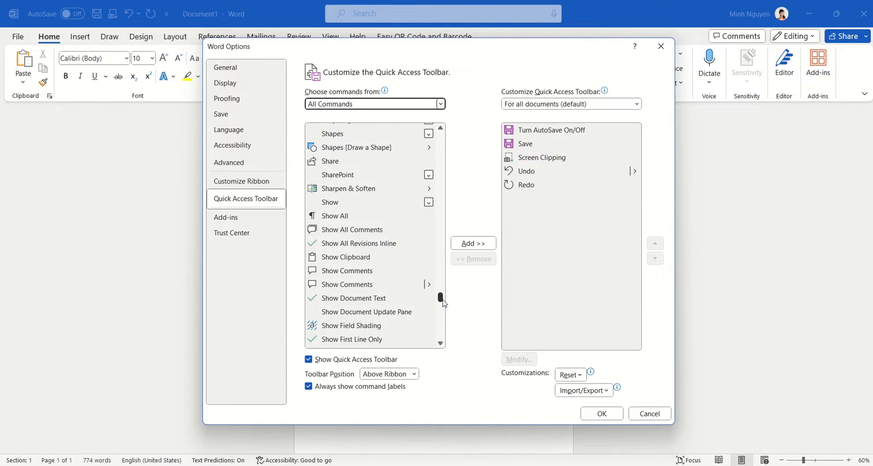
{"action": "scroll", "scroll_direction": "down", "scroll_amount": 3}
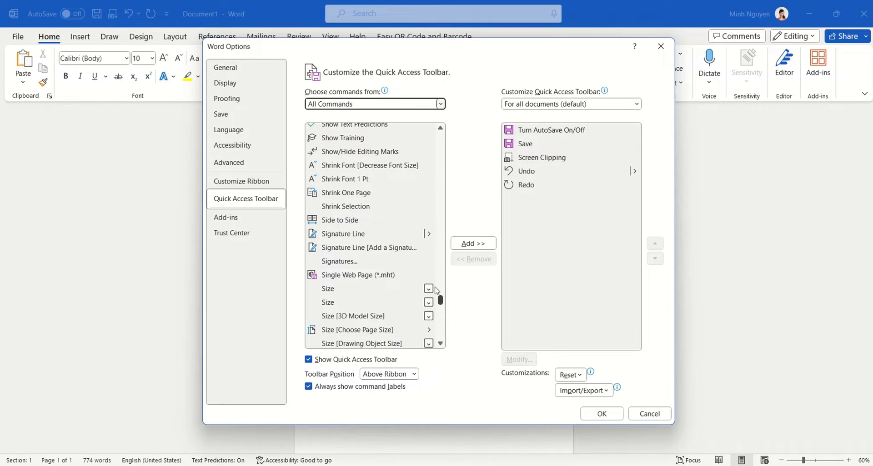
{"action": "mouse_move", "coordinate": [346, 193]}
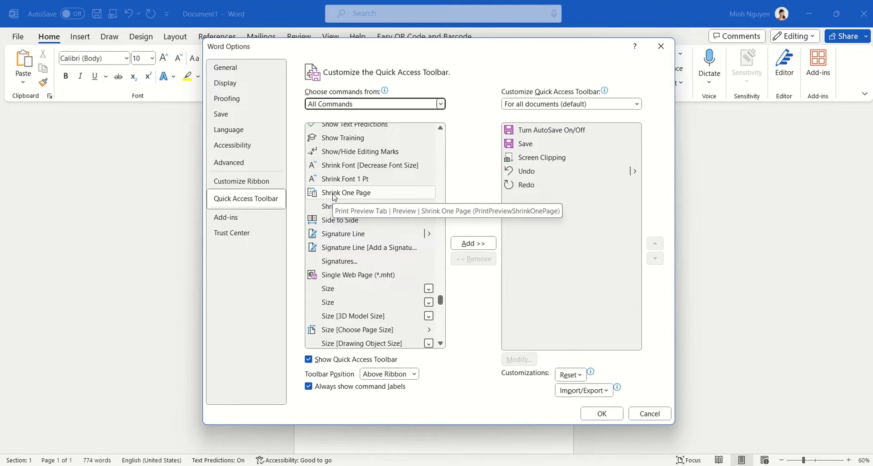
{"action": "left_click", "coordinate": [473, 242]}
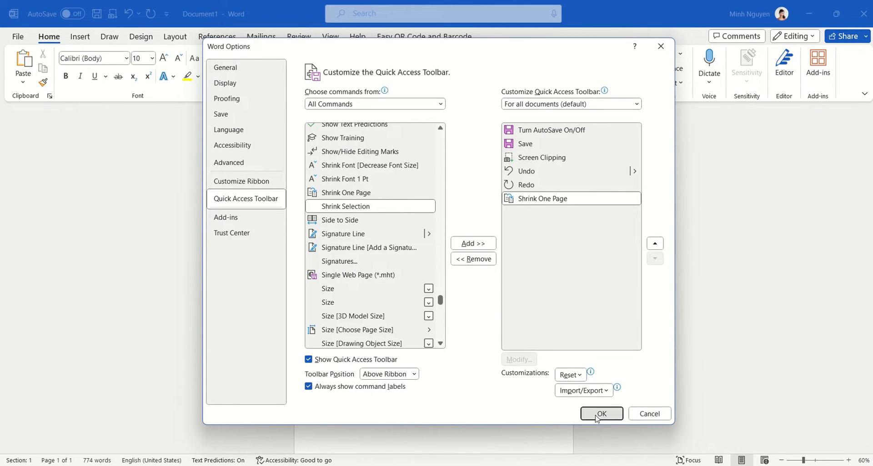
Confirm Word Options, then extend the selection over the pasted text on page three
{"action": "left_click", "coordinate": [601, 414]}
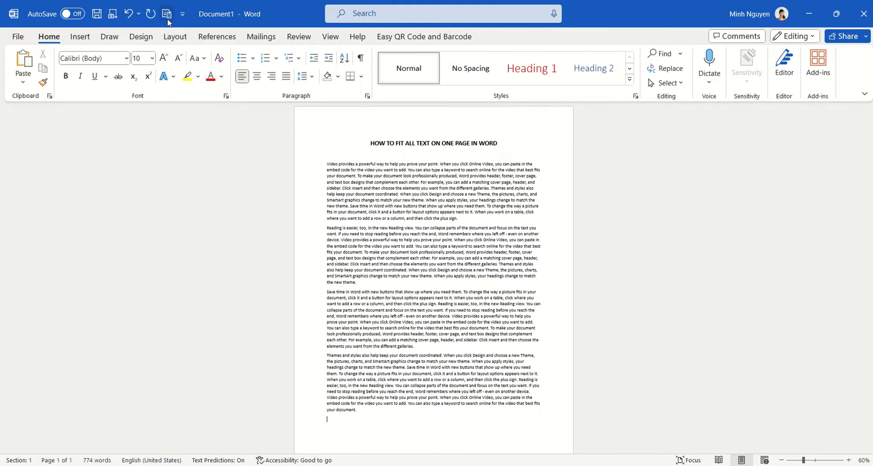
{"action": "mouse_move", "coordinate": [165, 14]}
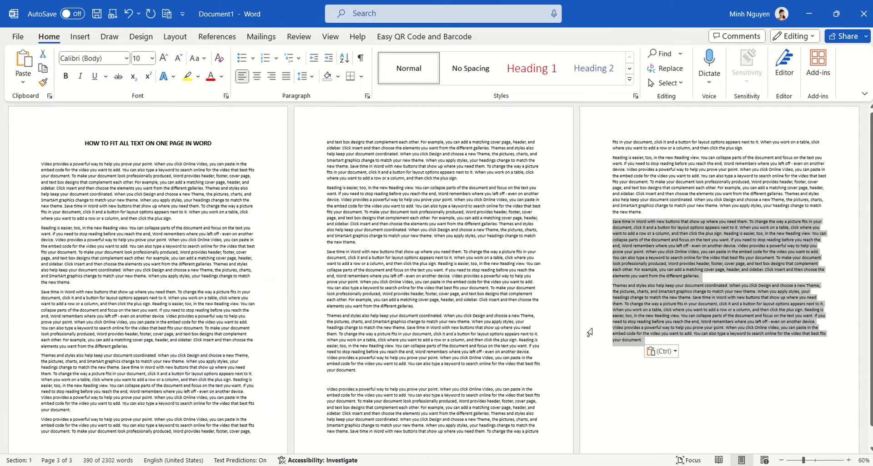
{"action": "left_click", "coordinate": [671, 351]}
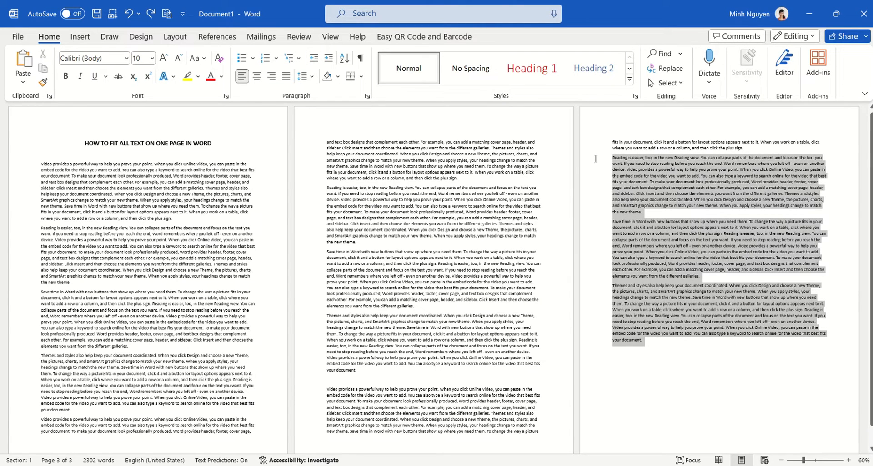
Delete the selected pasted paragraphs, leaving only two lines on page three
{"action": "key", "text": "Delete"}
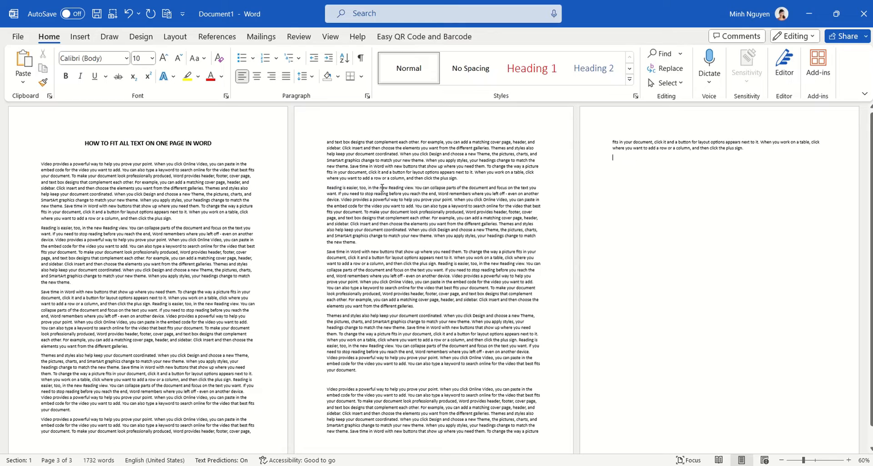
{"action": "mouse_move", "coordinate": [616, 114]}
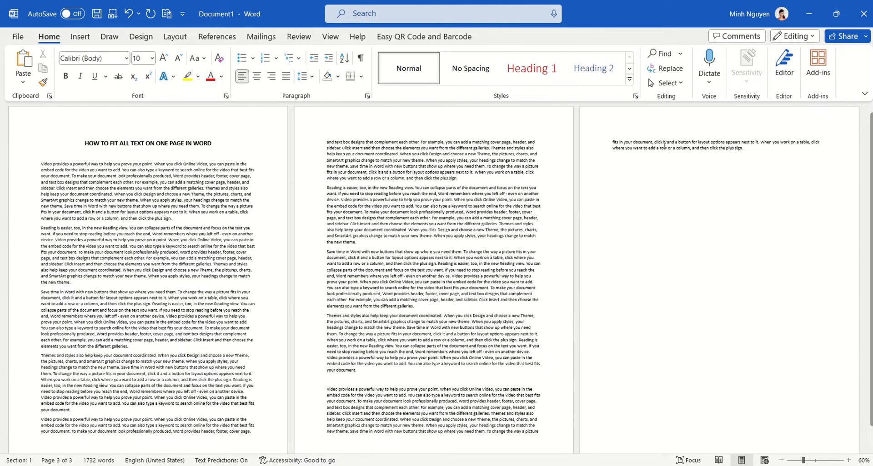
{"action": "mouse_move", "coordinate": [208, 60]}
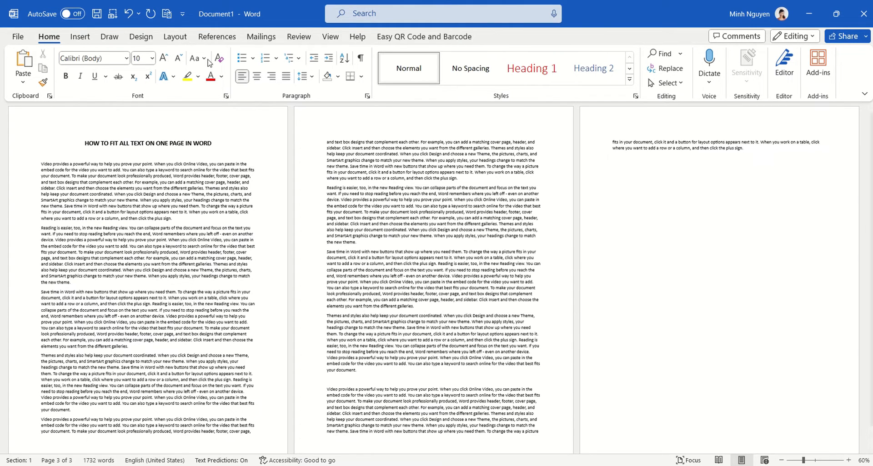